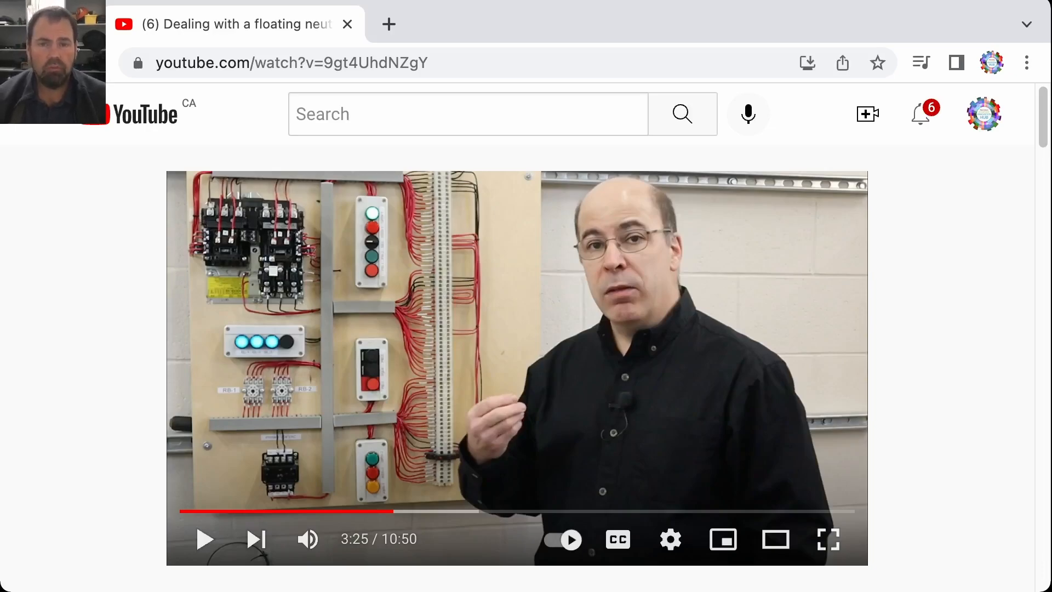
Step: Scroll below the 'Dealing with a floating neutral' player to show the title and action buttons
scroll(down, 3)
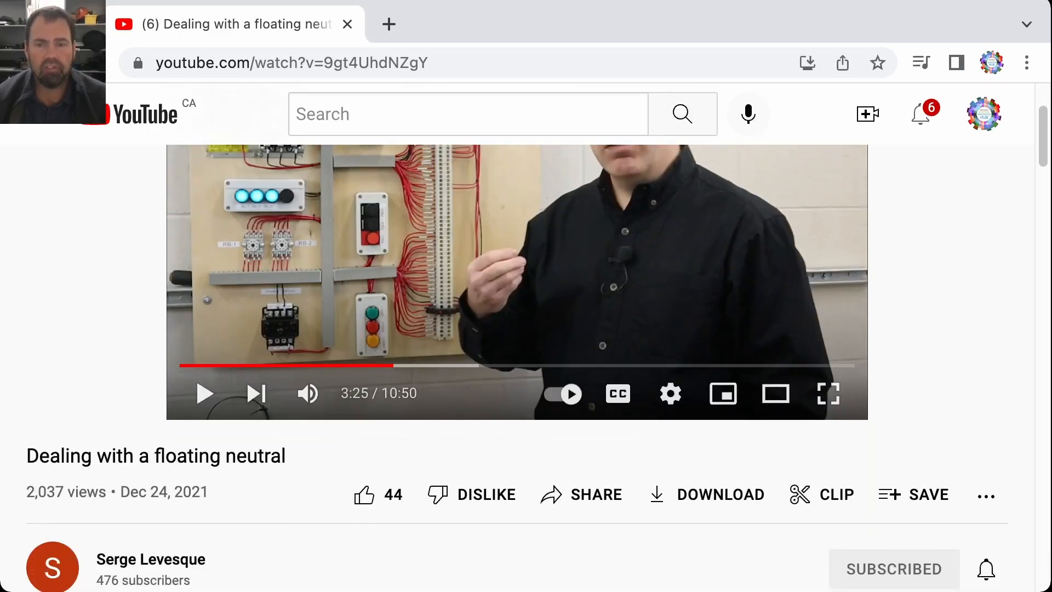
mouse_move(837, 494)
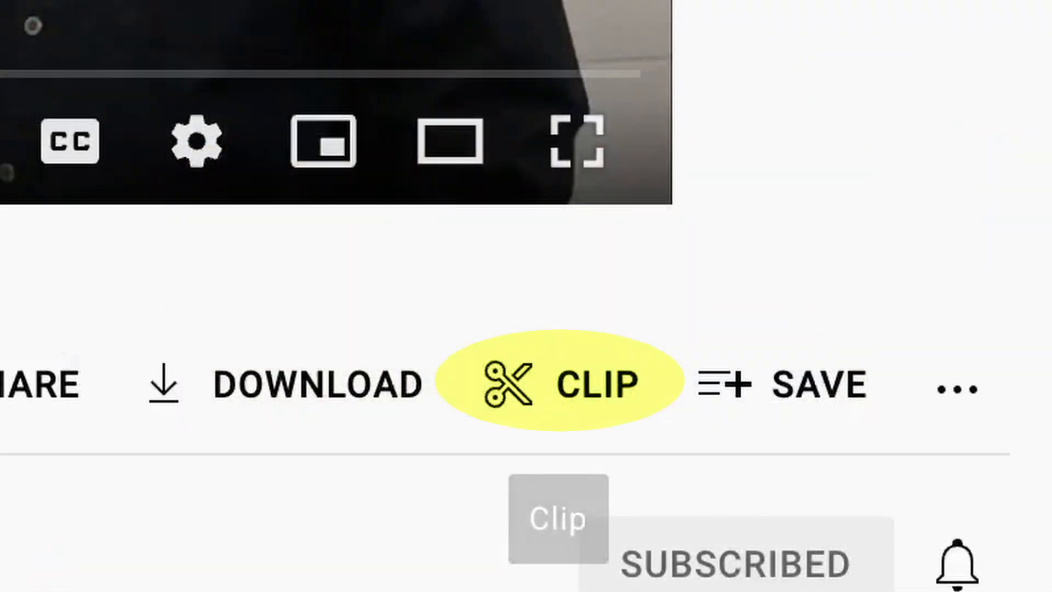
Step: Start a clip of this video and describe it as 'test clip'
click(557, 384)
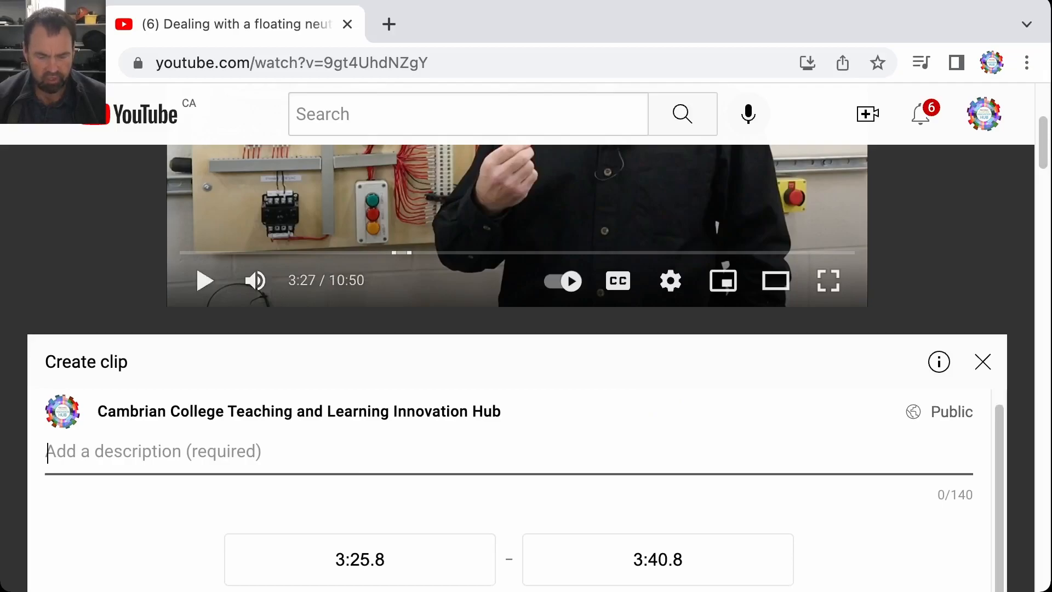
text(test clip)
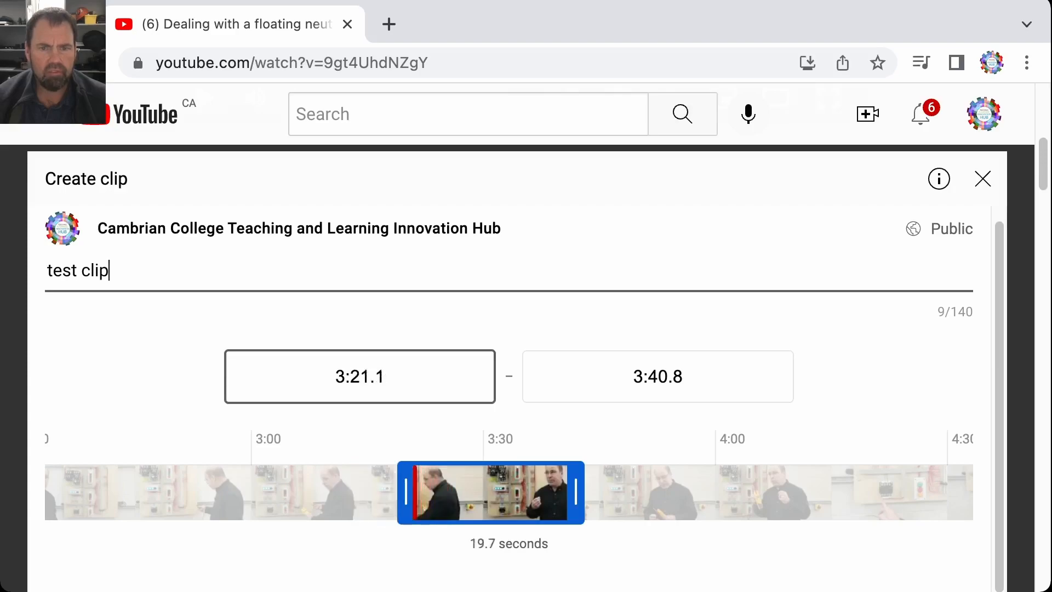
Step: Move the clip start to exactly 1:30.0 on the timeline
drag(403, 492, 325, 492)
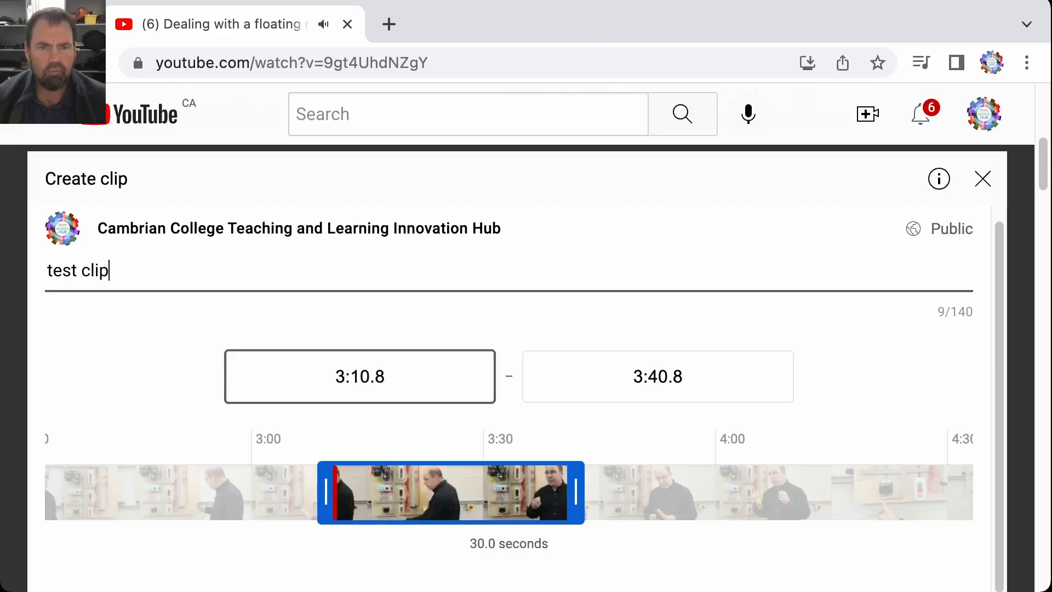
drag(326, 492, 128, 492)
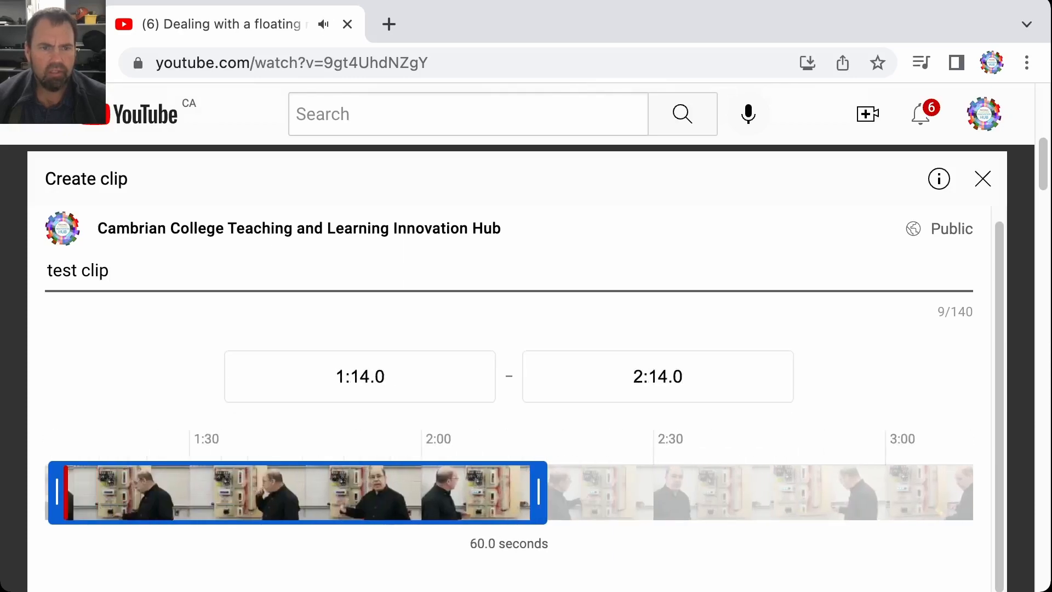
drag(56, 492, 197, 493)
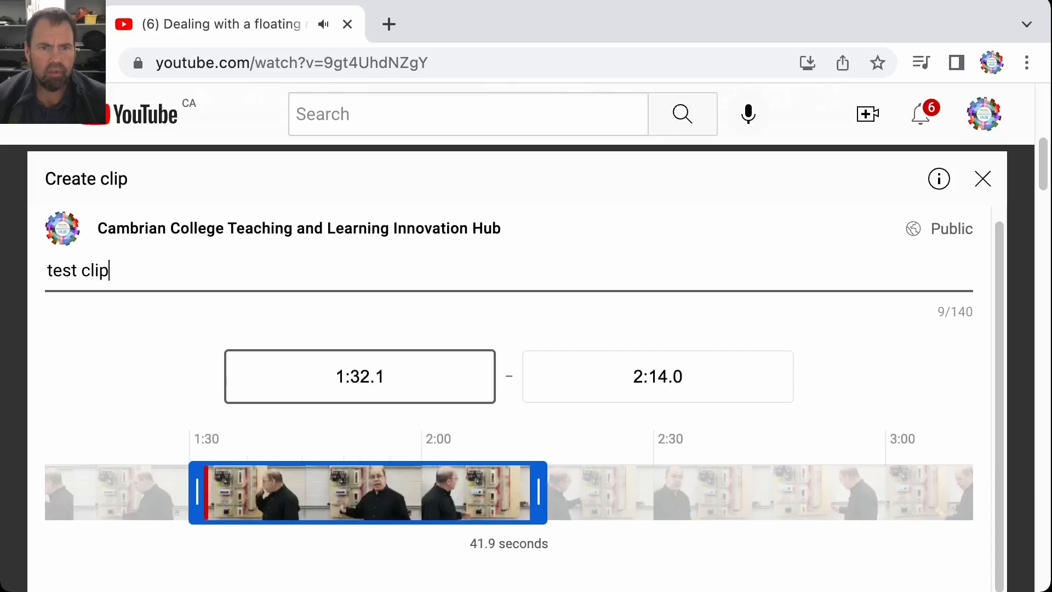
drag(197, 492, 182, 492)
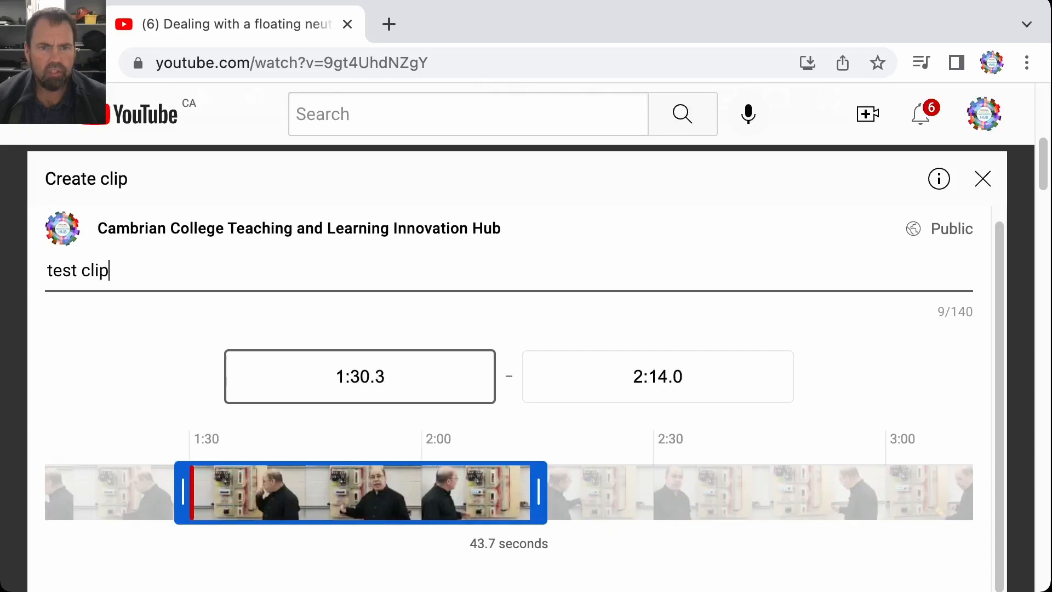
drag(184, 492, 180, 492)
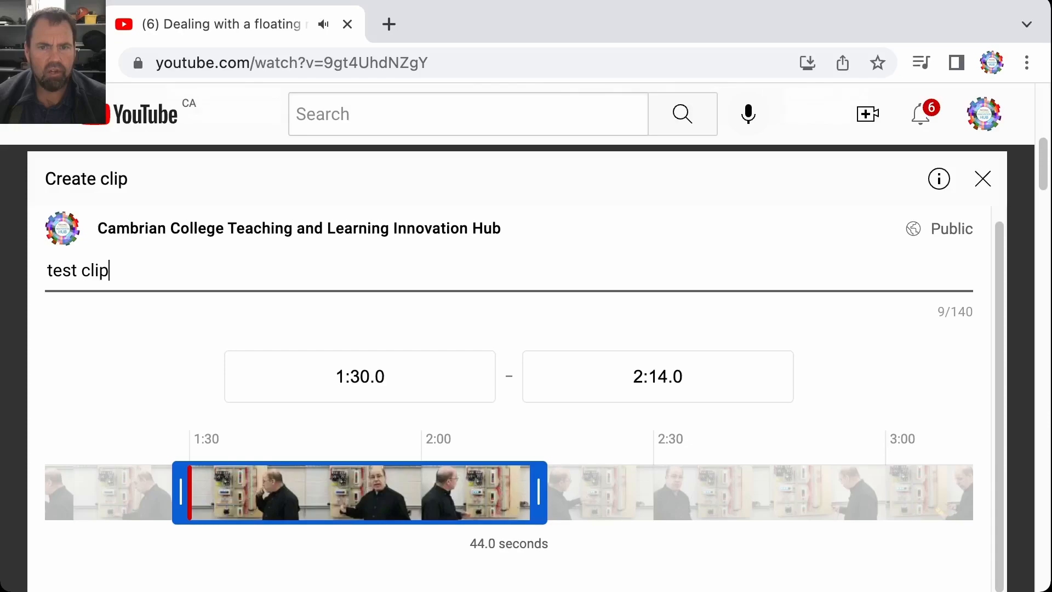
Step: Pull the clip end back to 1:44.10, making a 14.9-second clip
drag(537, 492, 334, 492)
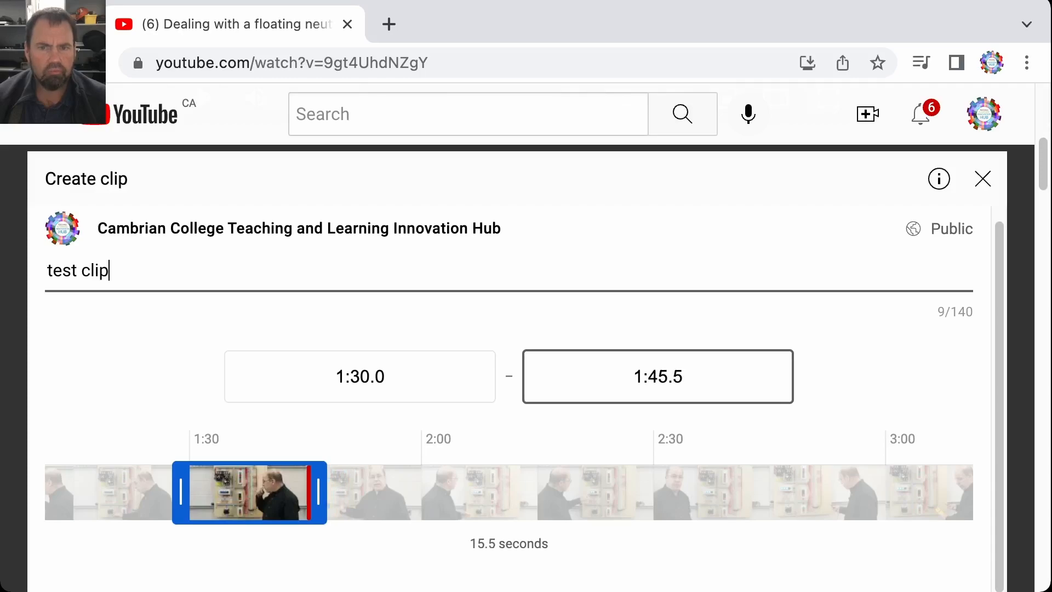
drag(317, 492, 312, 493)
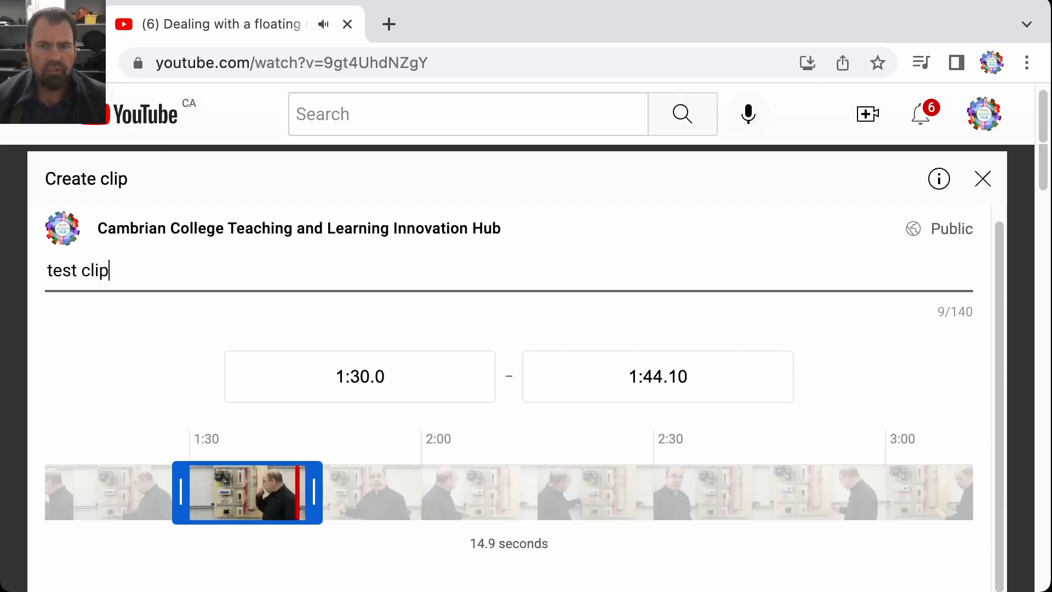
Step: Publish 'test clip' to get its youtube.com/clip share link
scroll(down, 3)
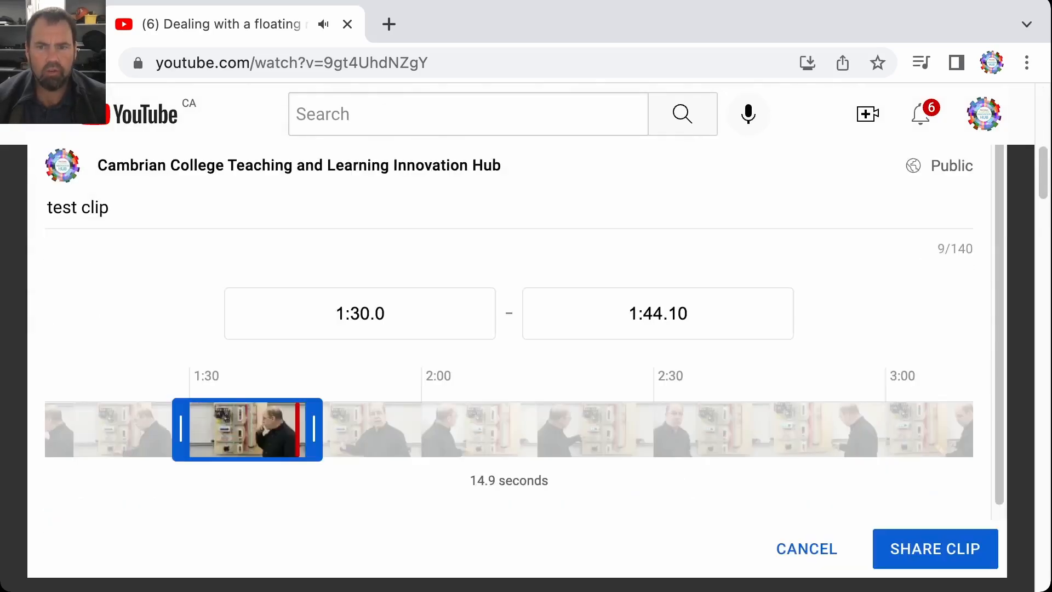
click(935, 548)
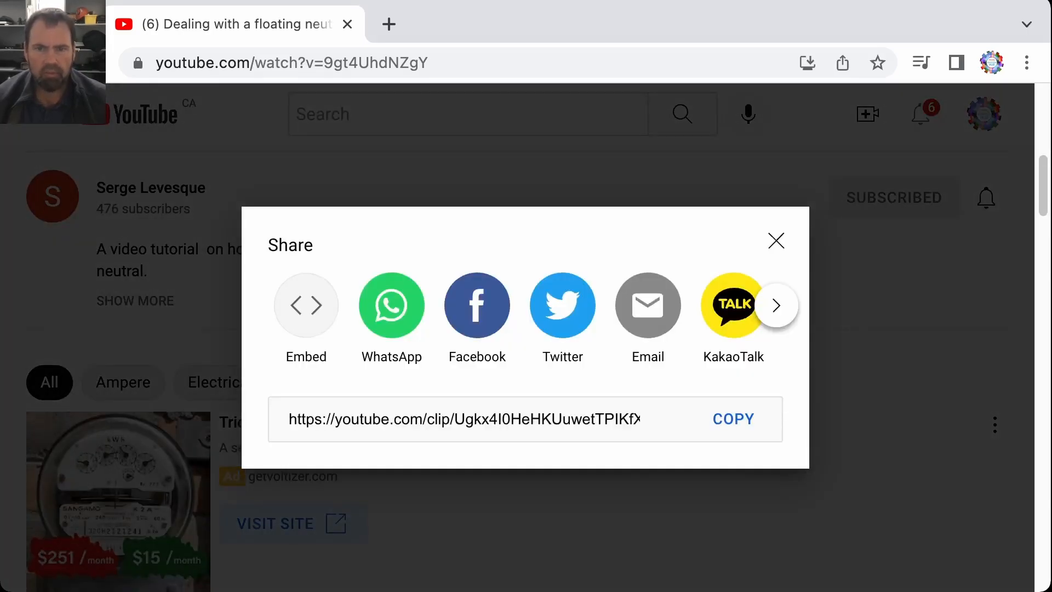
Step: Copy the clip link, then mute the clip playing in its new tab
click(733, 418)
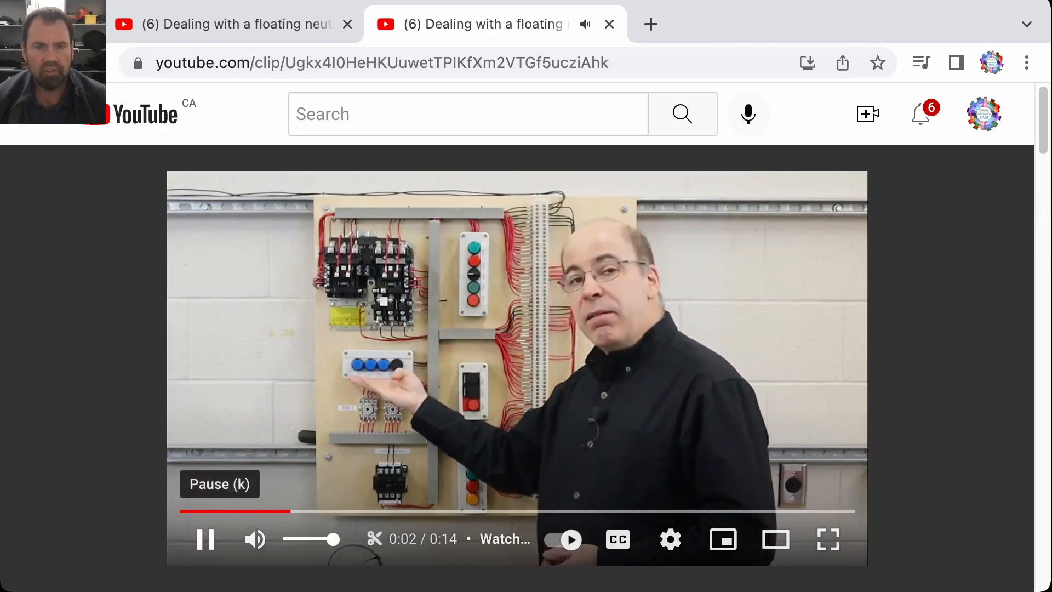
click(255, 539)
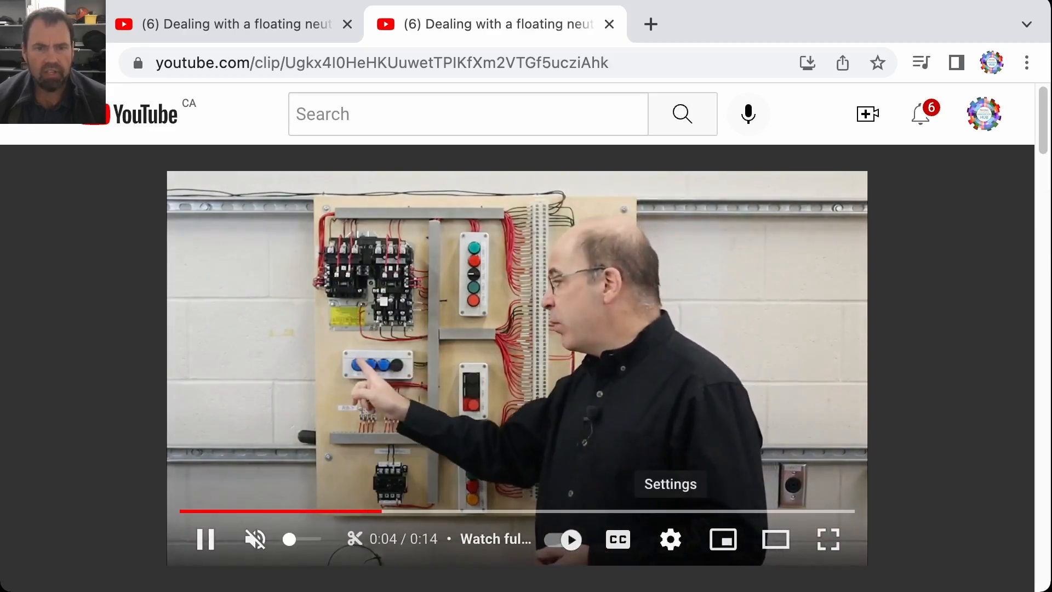